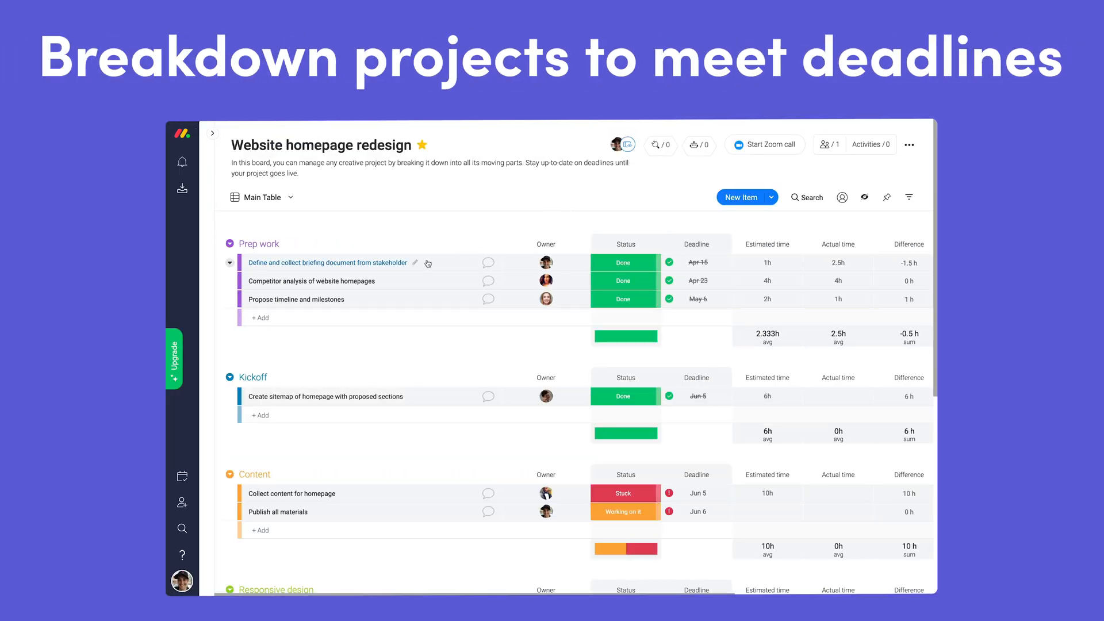
mouse_move(385, 302)
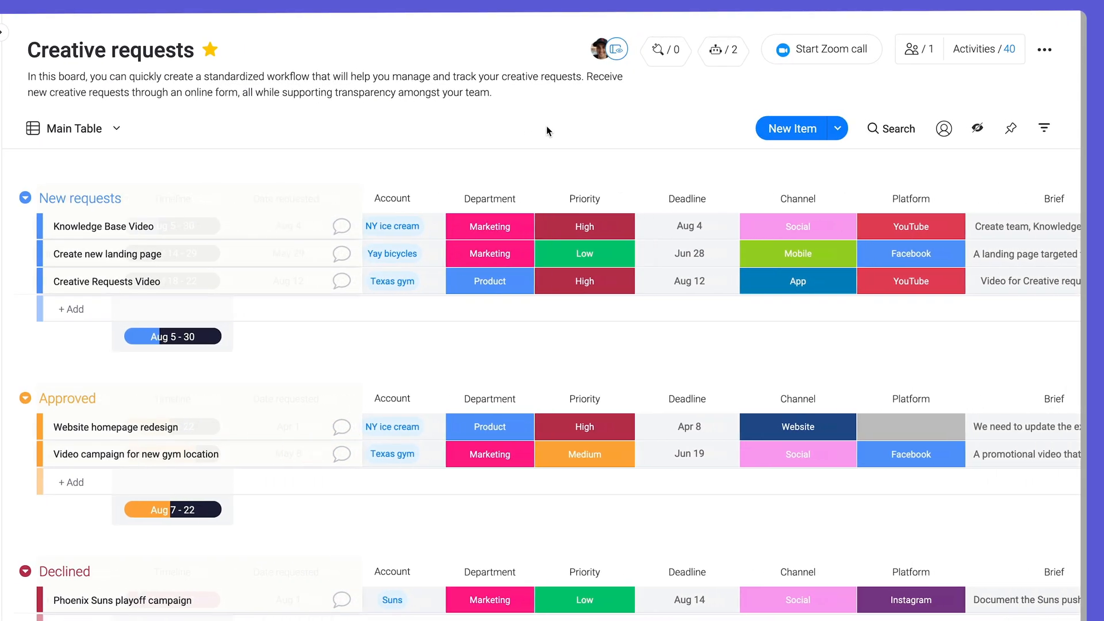
Scroll the Creative requests board to the Status column and open the Main Table views list
scroll(down, 3)
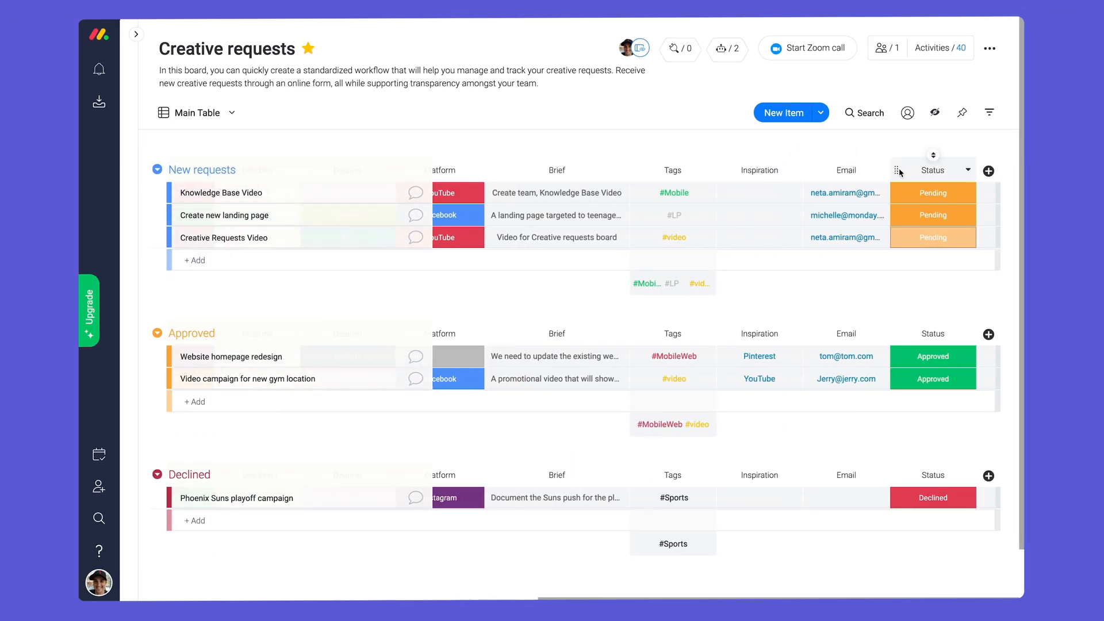
click(987, 171)
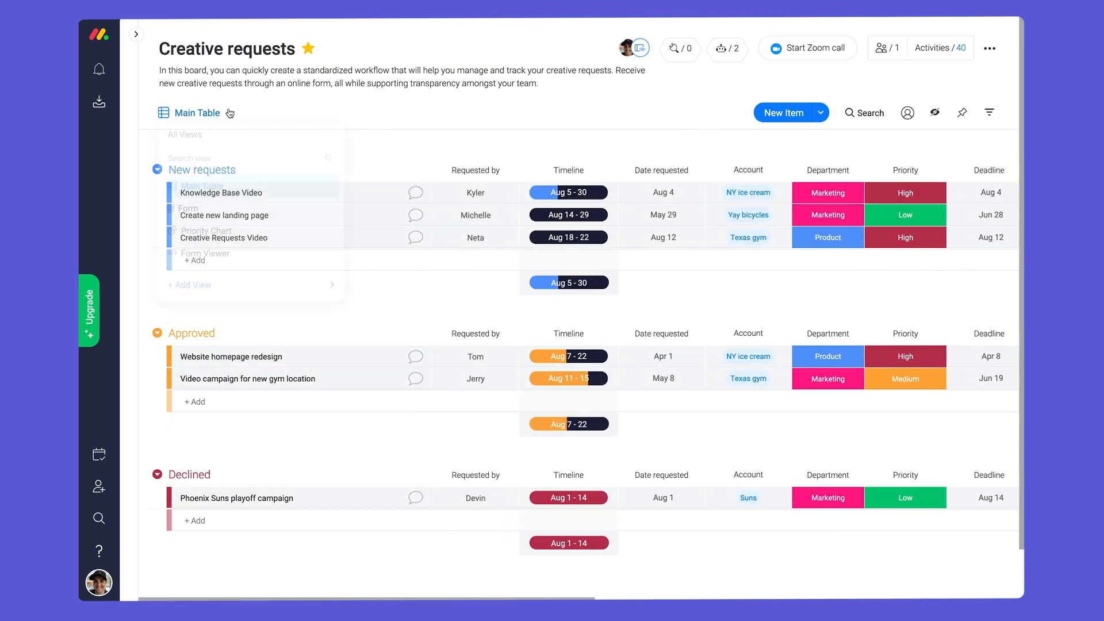
Submit the 'New landing plage for website' request from Dan via the shared form
click(201, 215)
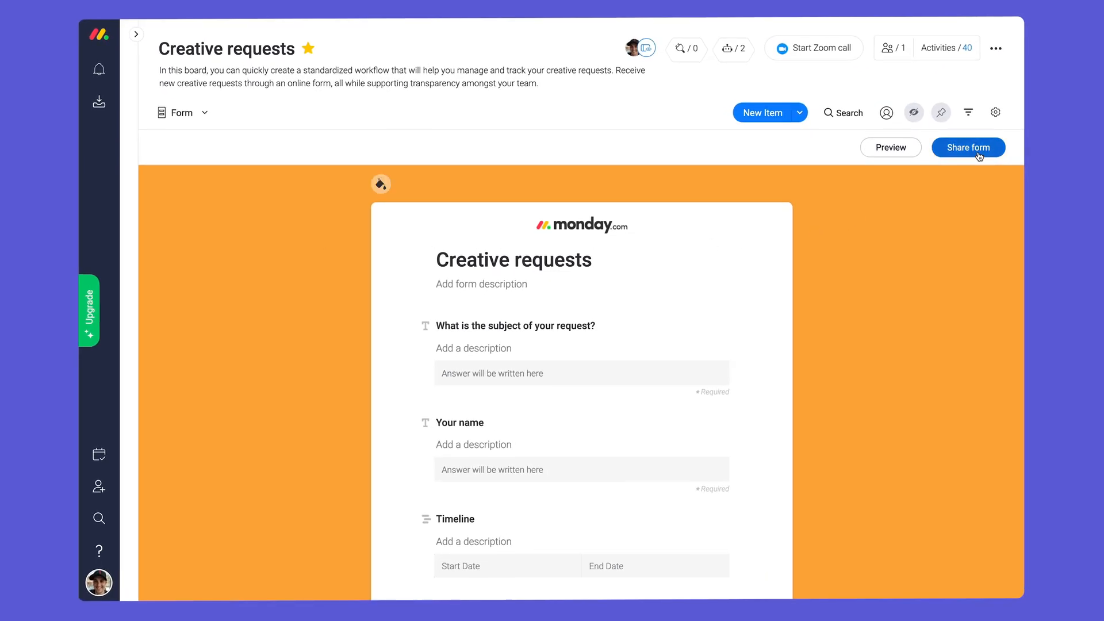
click(968, 147)
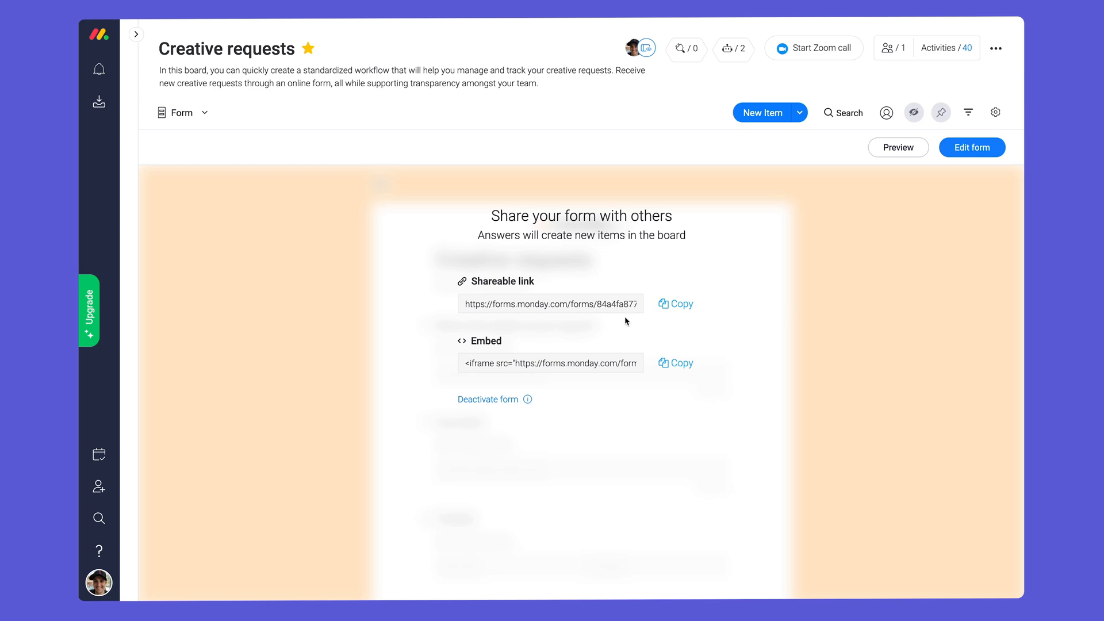
click(897, 148)
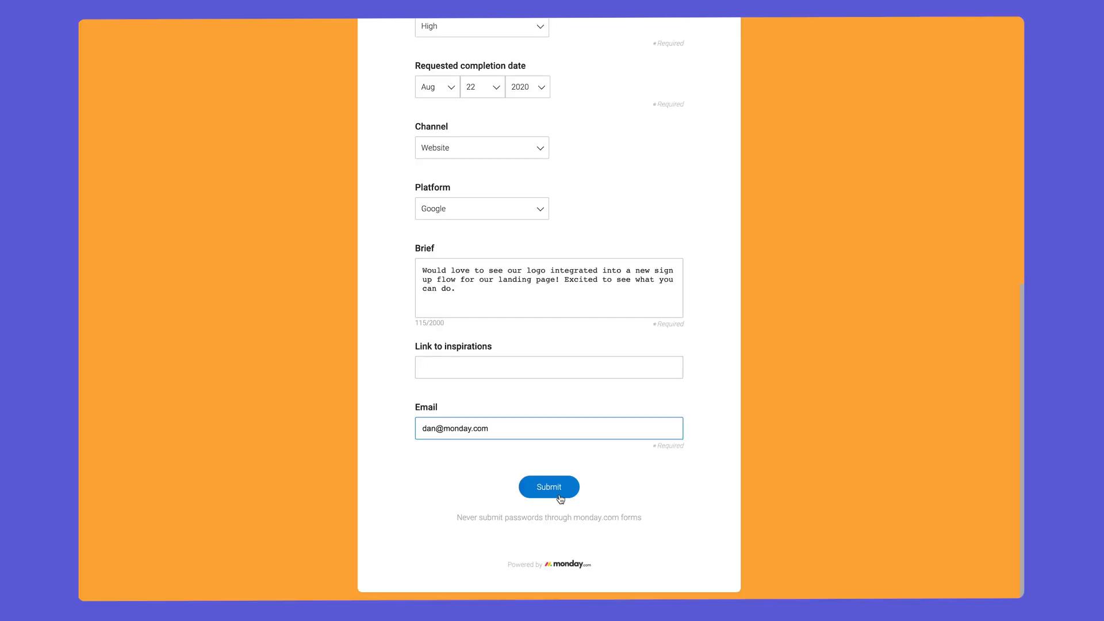
click(549, 487)
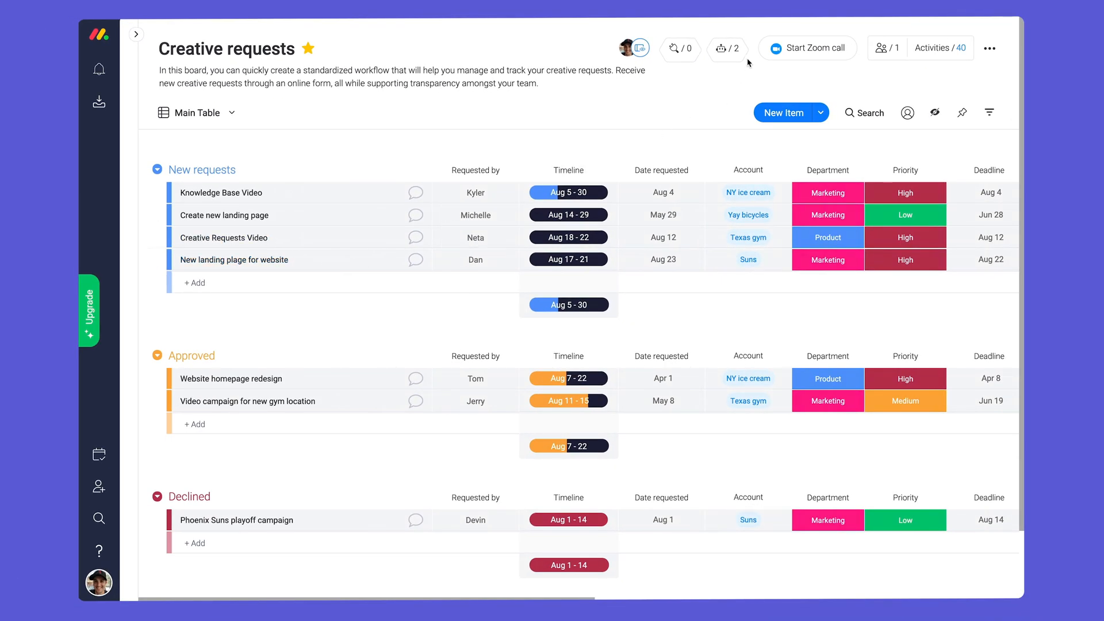
mouse_move(727, 48)
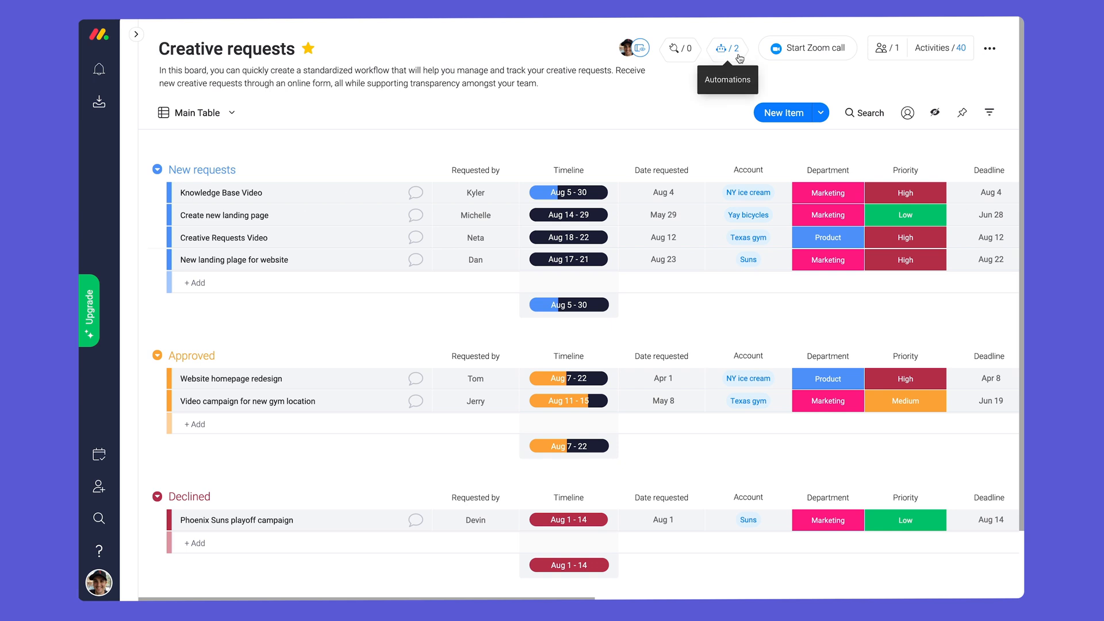
Review the board automations, then set the landing page request's status to Approved
click(727, 48)
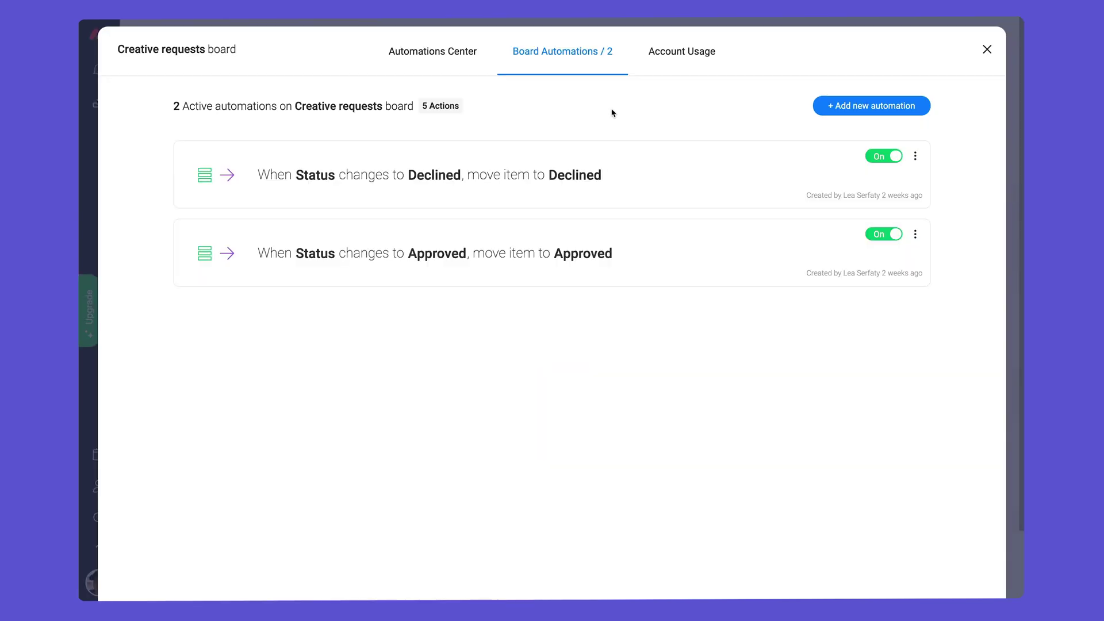
click(986, 50)
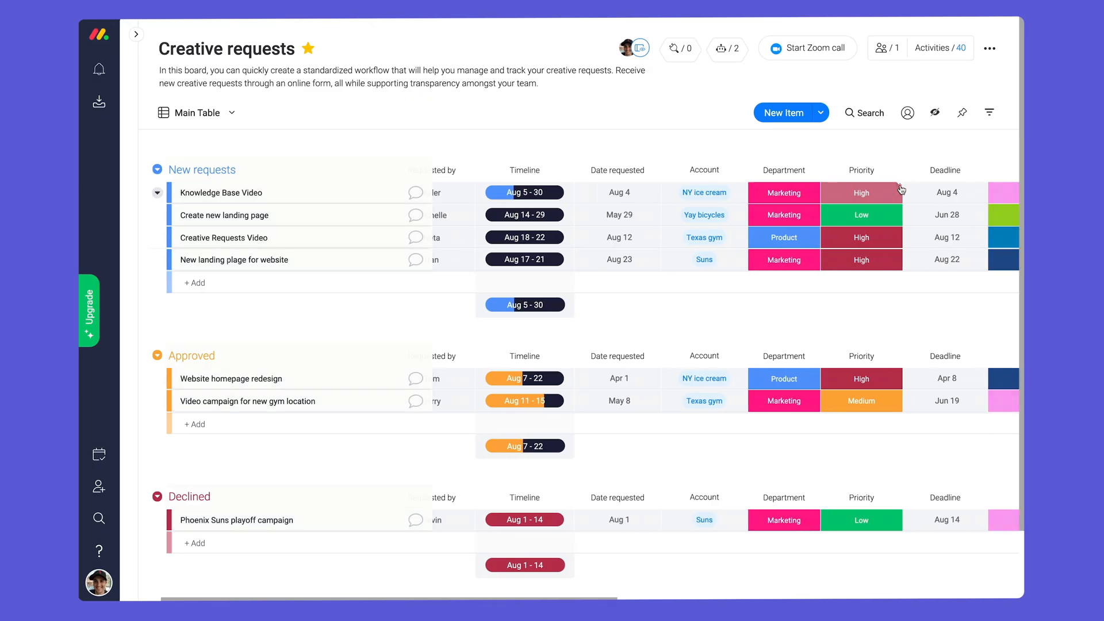
click(837, 227)
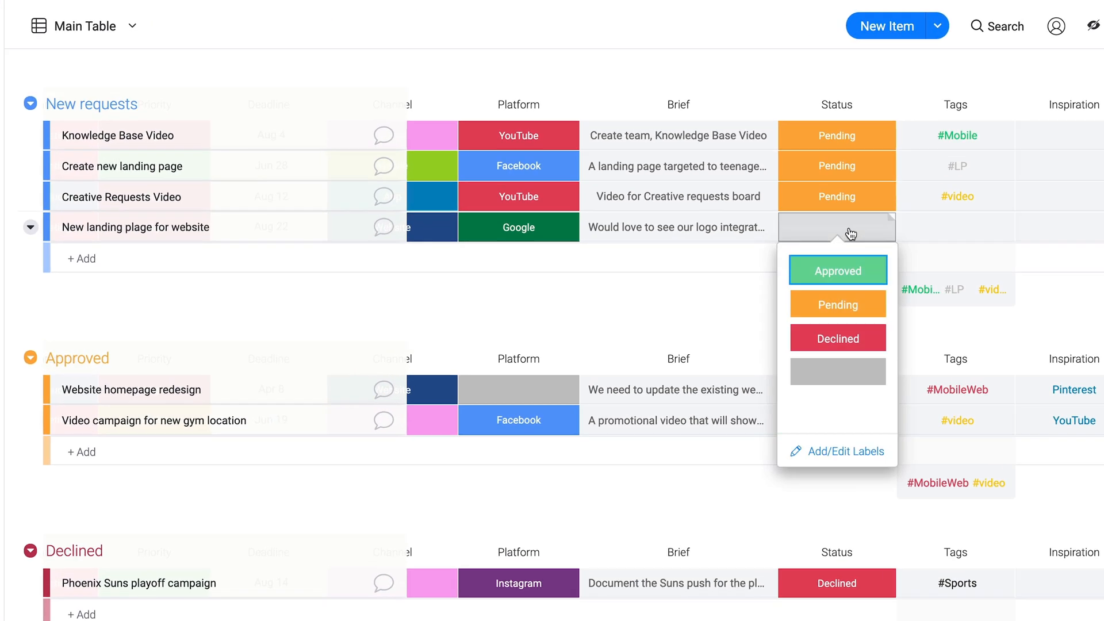
click(837, 270)
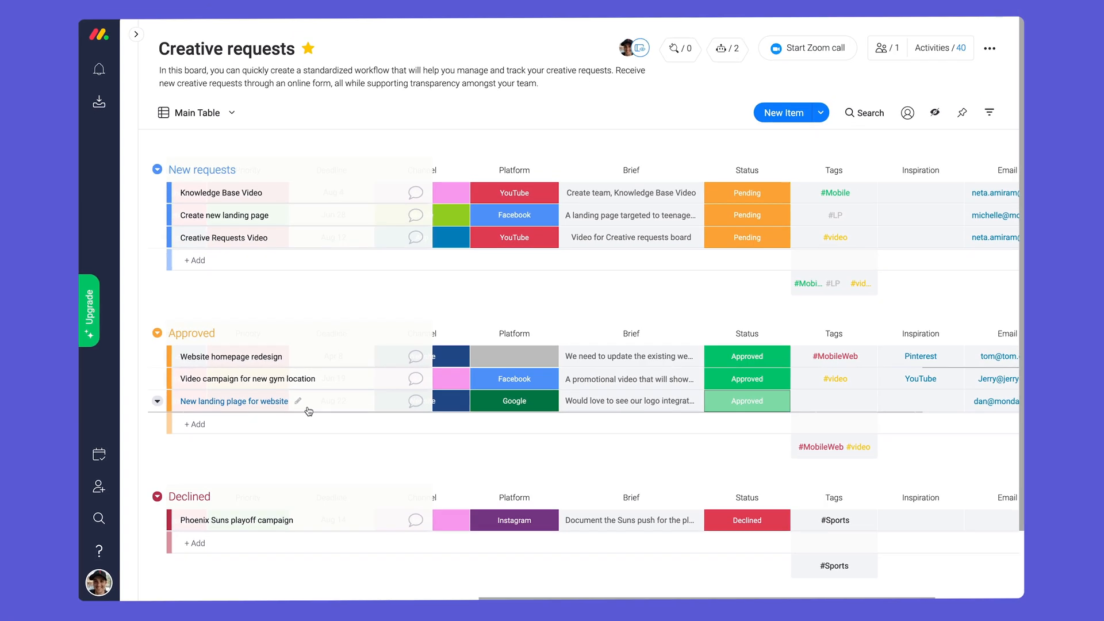
scroll(right, 3)
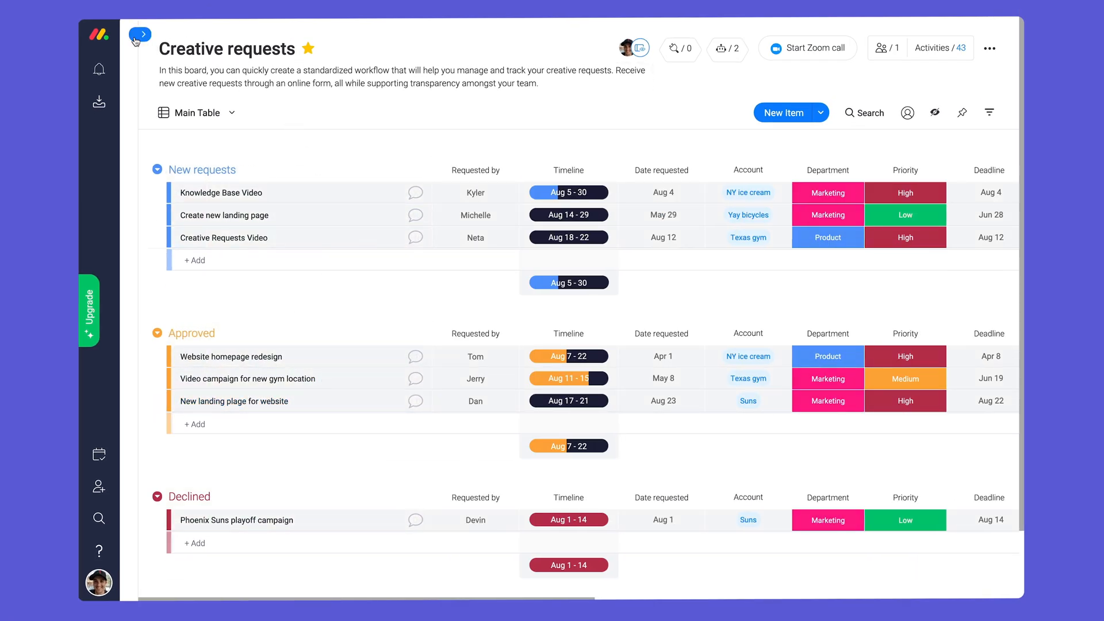
click(141, 34)
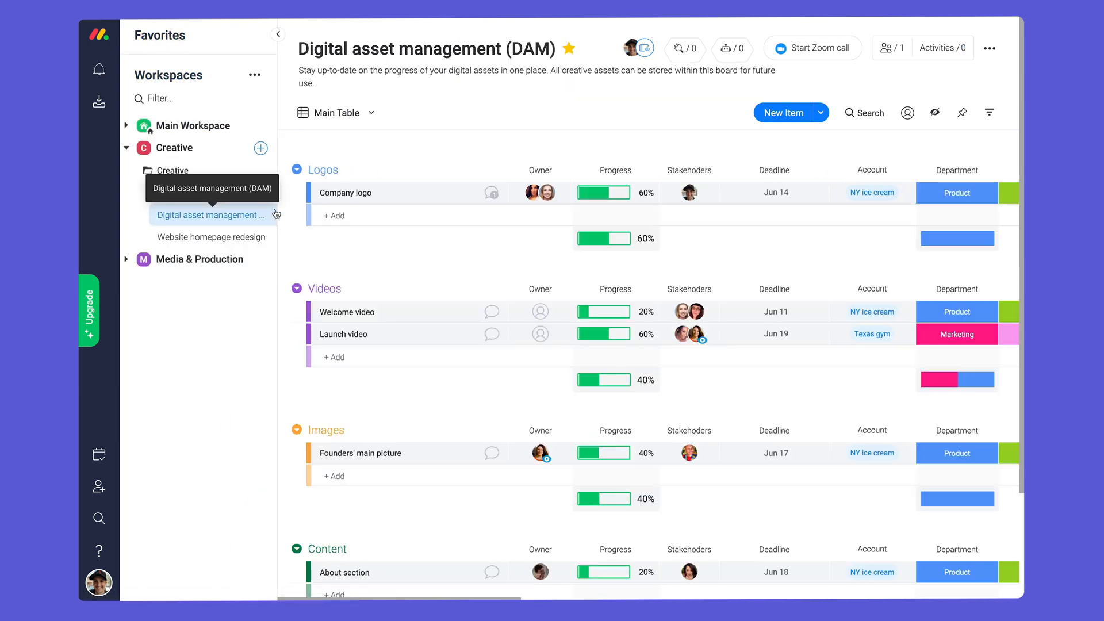
Attach the Welcome video first draft and post feedback 'Looks great! Let's shorten the outro…'
click(277, 34)
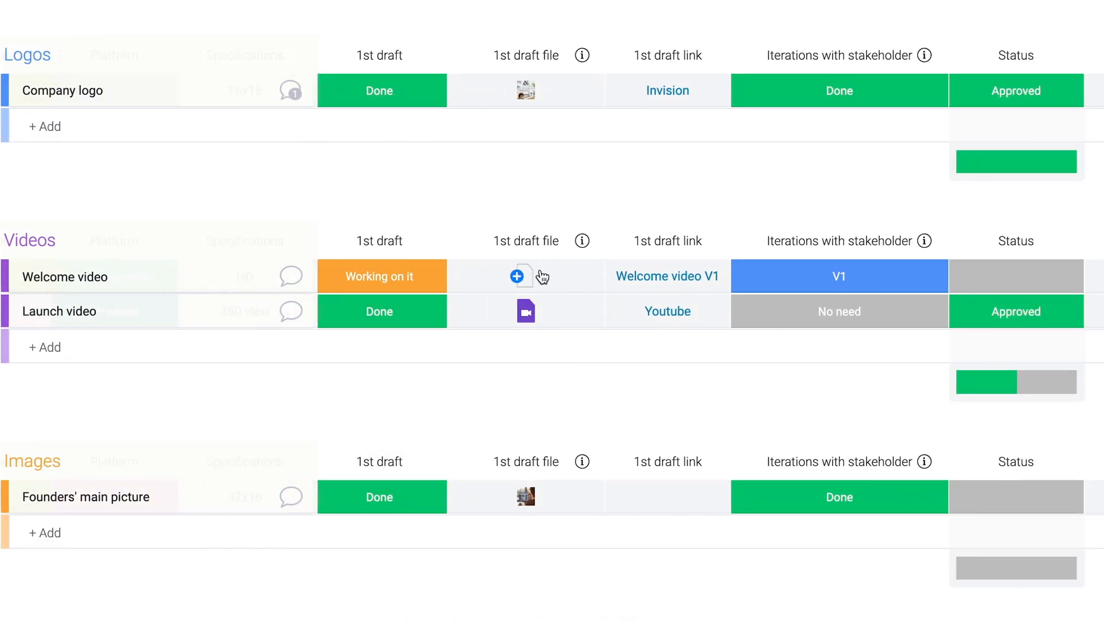
click(517, 276)
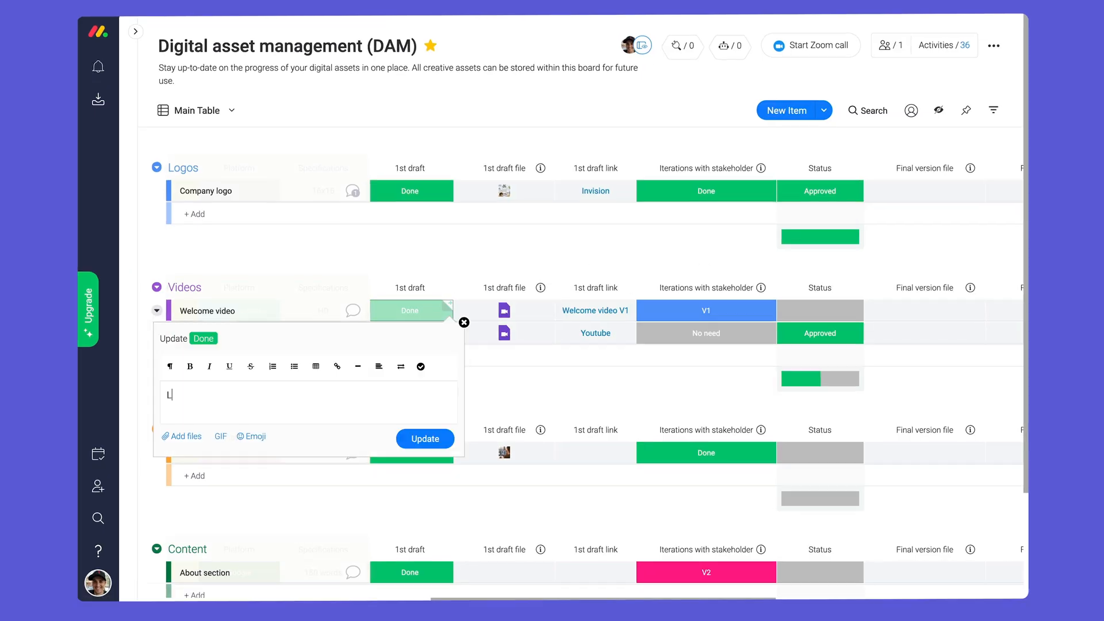
text(Looks great! Let's shorten the outro and then it'll be perfect!)
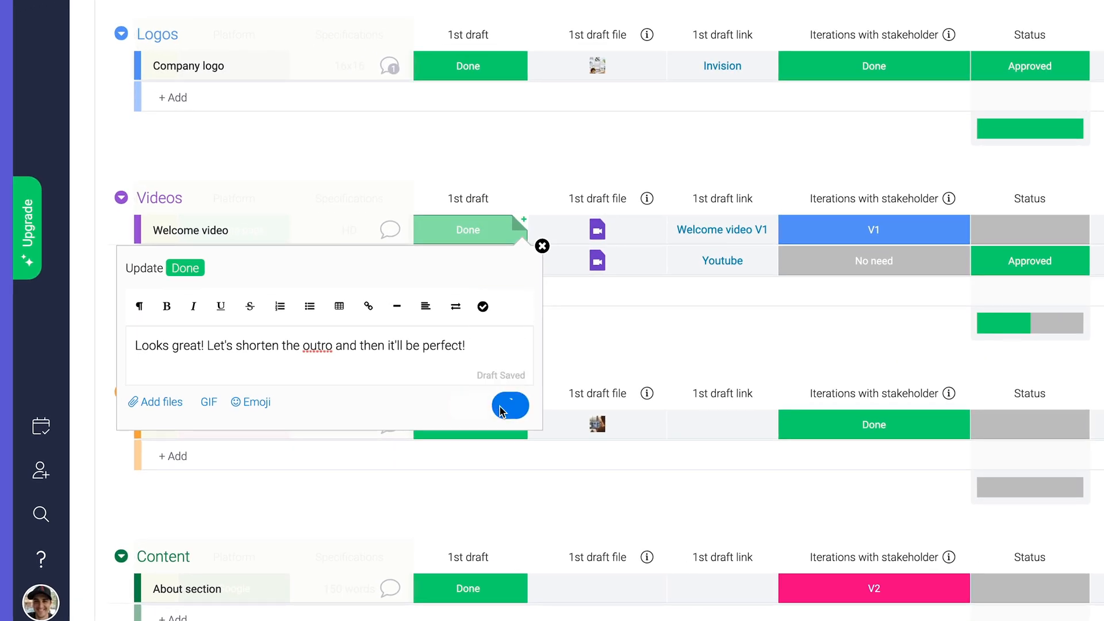
click(873, 230)
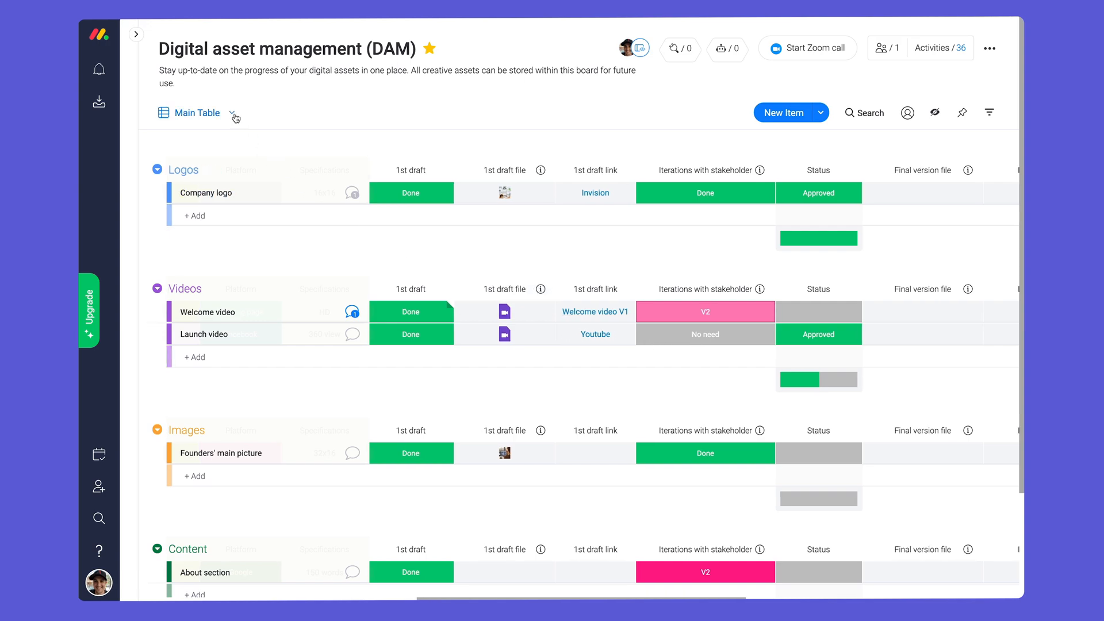
Switch the DAM board from Main Table to the Team Workload view
click(234, 113)
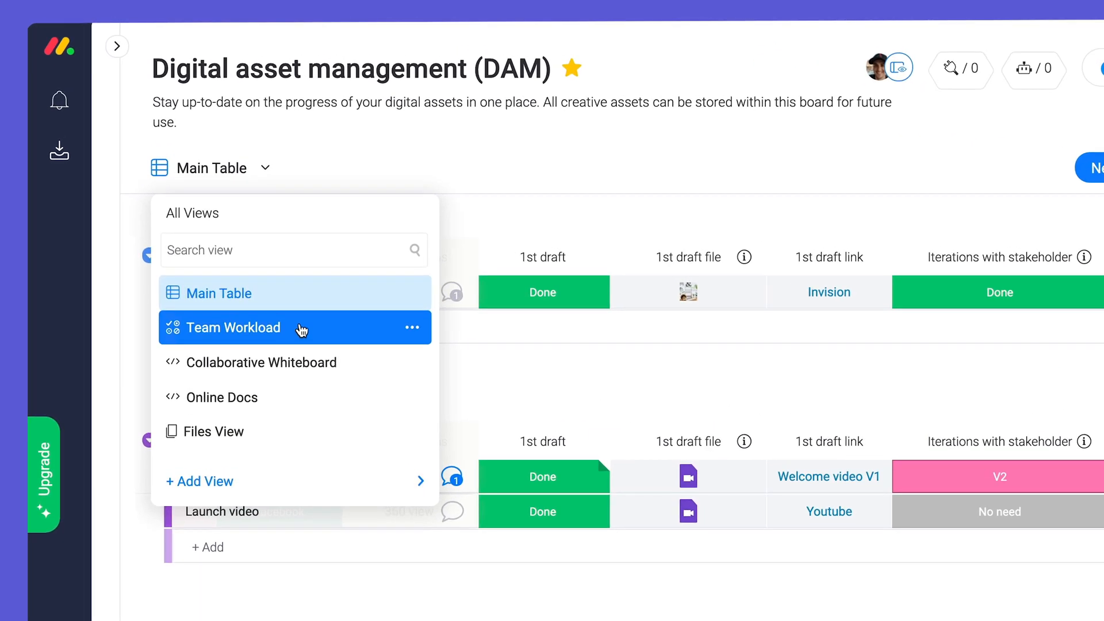
click(234, 327)
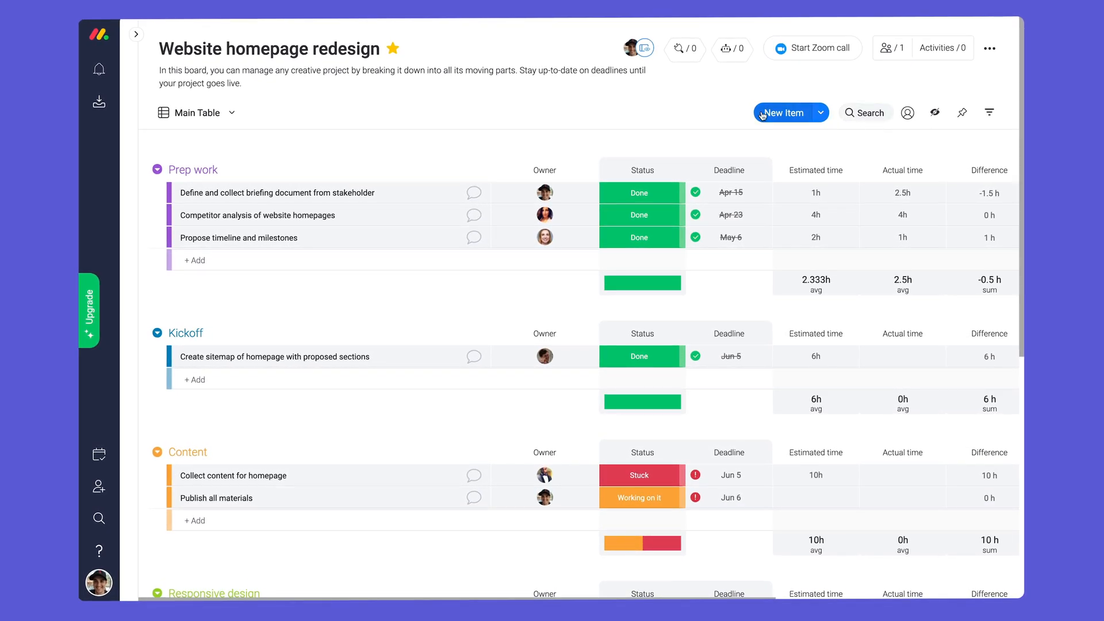
mouse_move(585, 112)
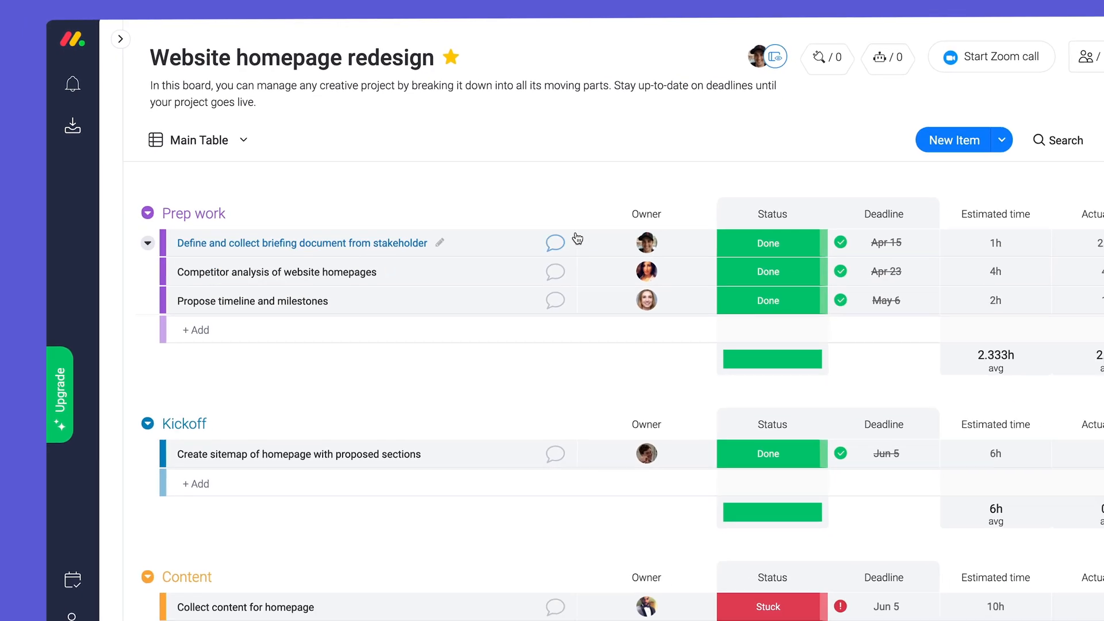
Set the sitemap task's Link to DAM cell to the About section asset
scroll(right, 3)
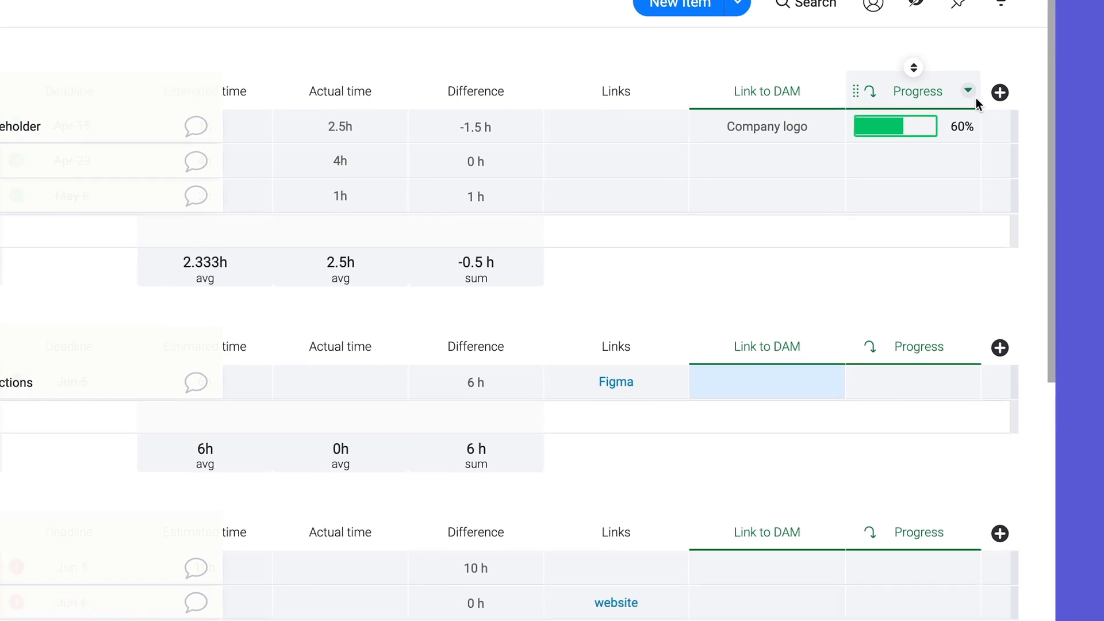
click(767, 382)
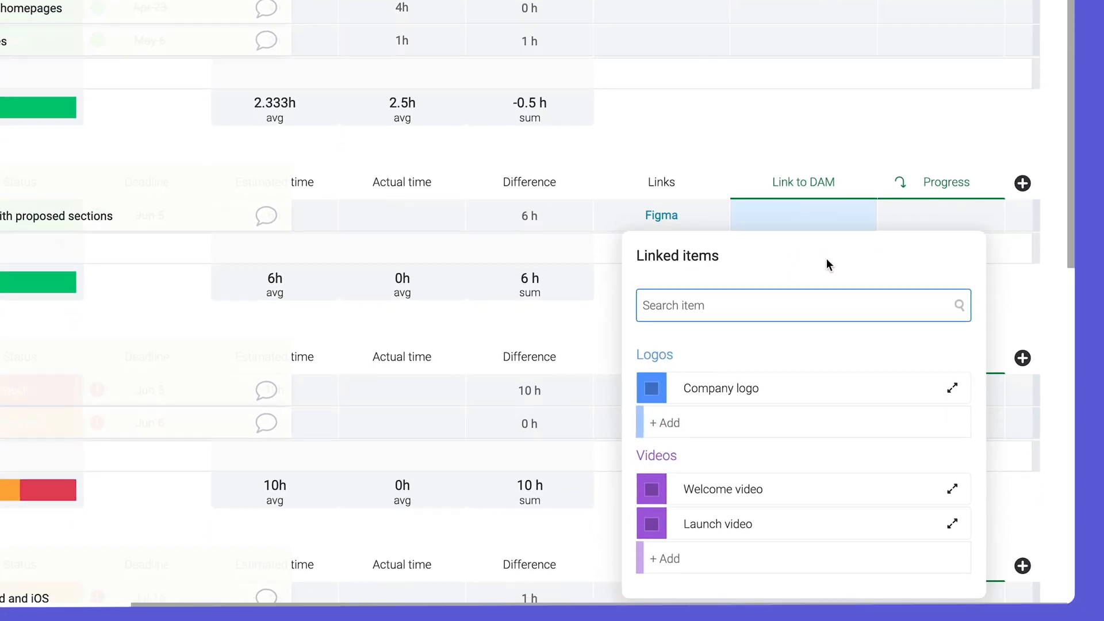
scroll(down, 3)
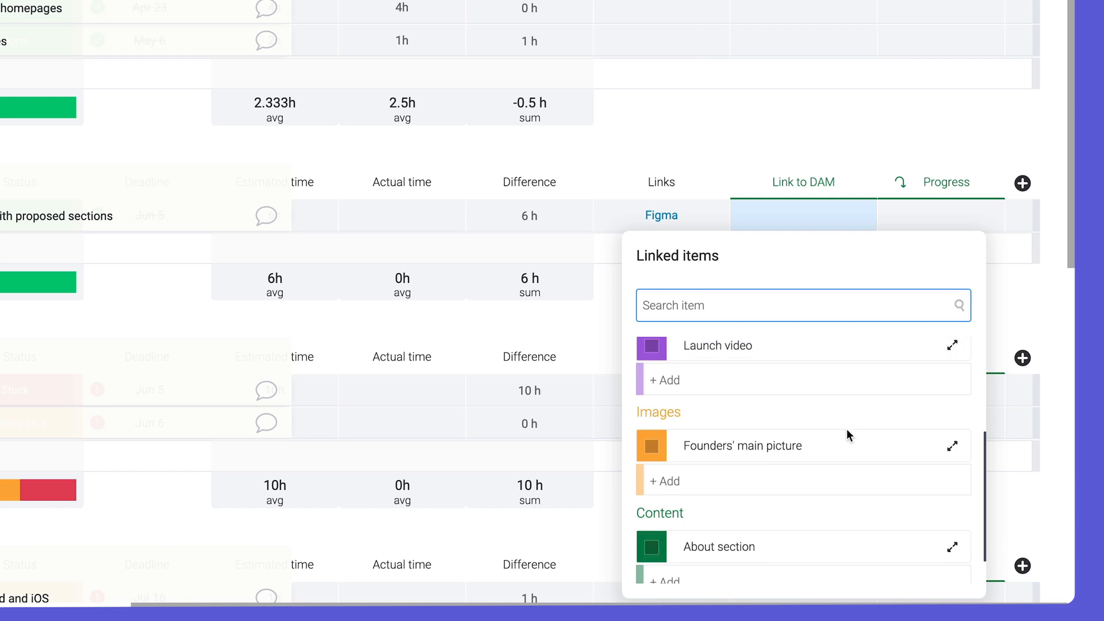
click(650, 546)
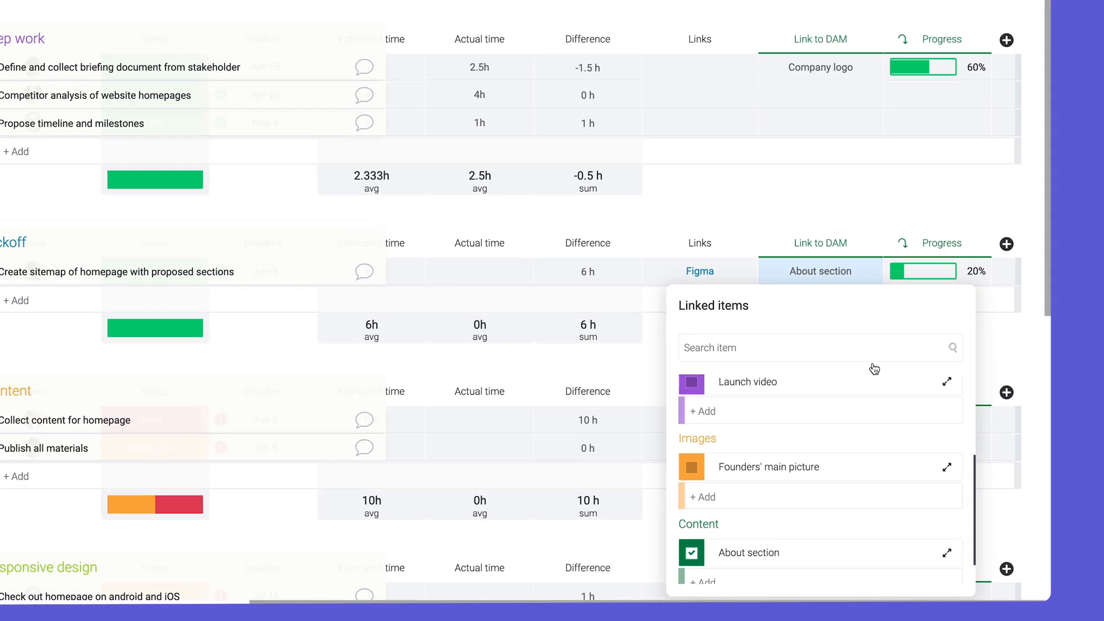